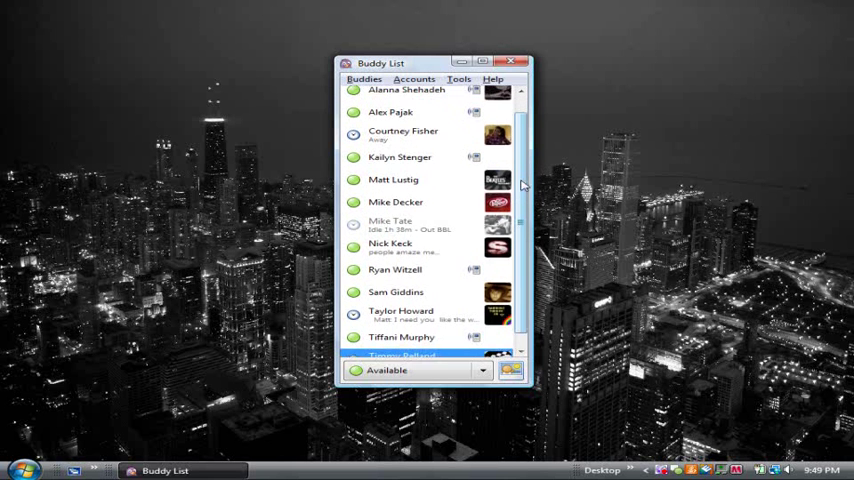
Step: Browse Pidgin's Accounts and Tools menus, then close them without choosing anything
scroll(up, 3)
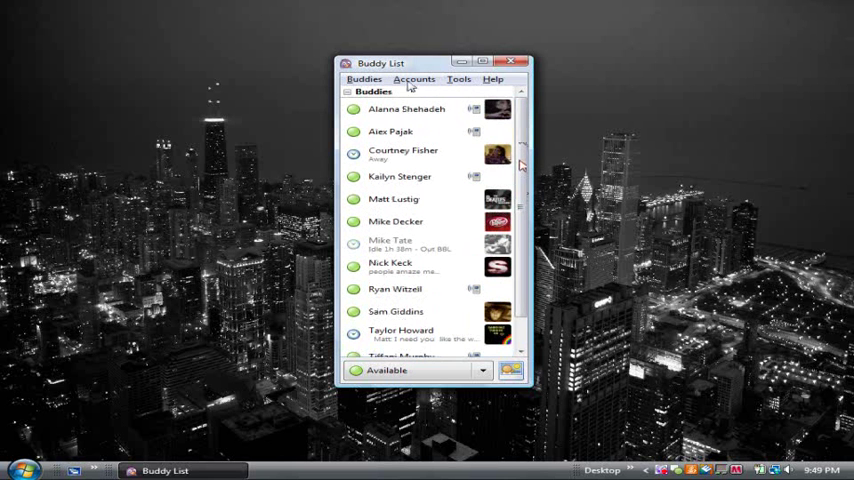
click(414, 79)
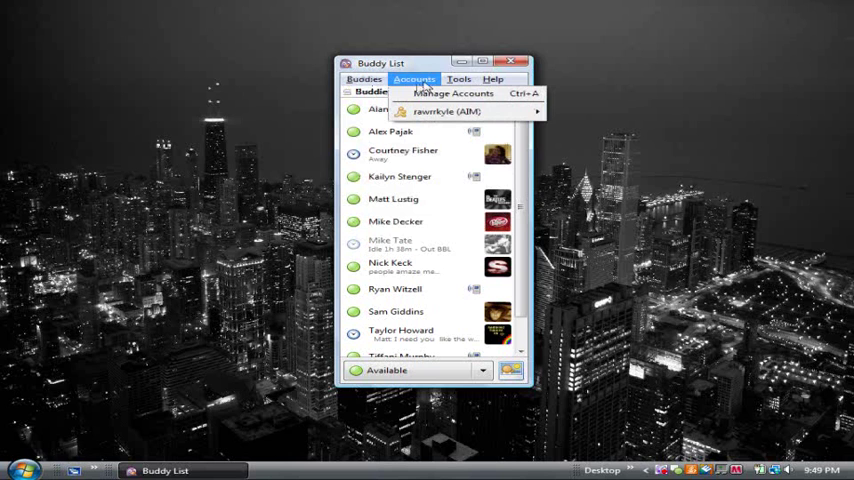
click(459, 79)
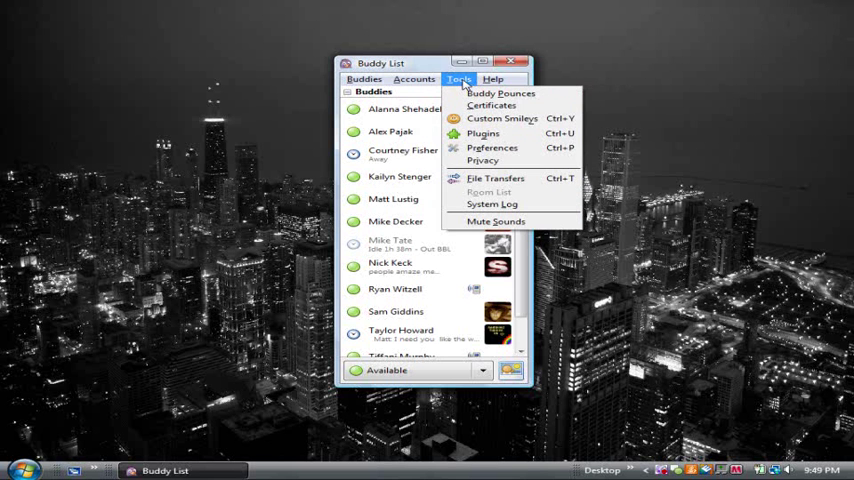
click(364, 79)
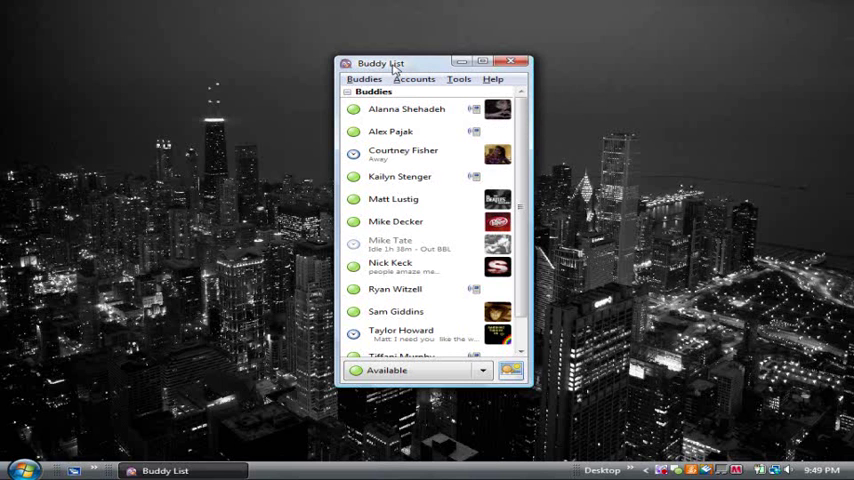
mouse_move(319, 64)
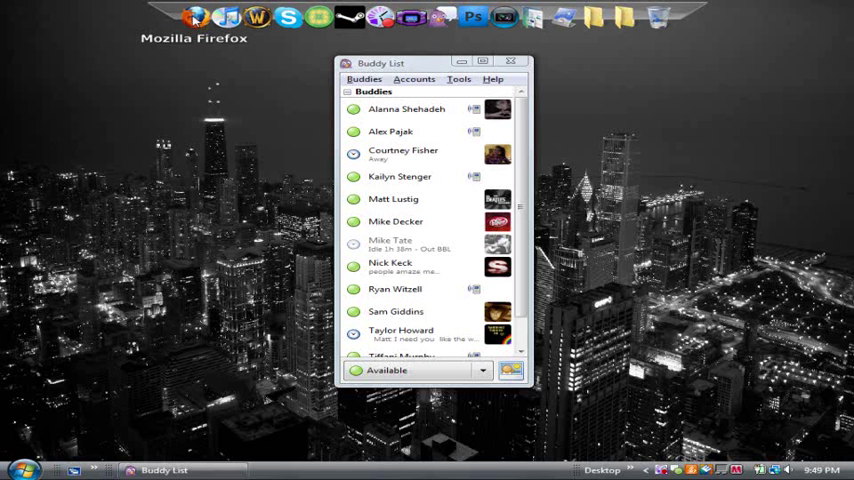
mouse_move(44, 6)
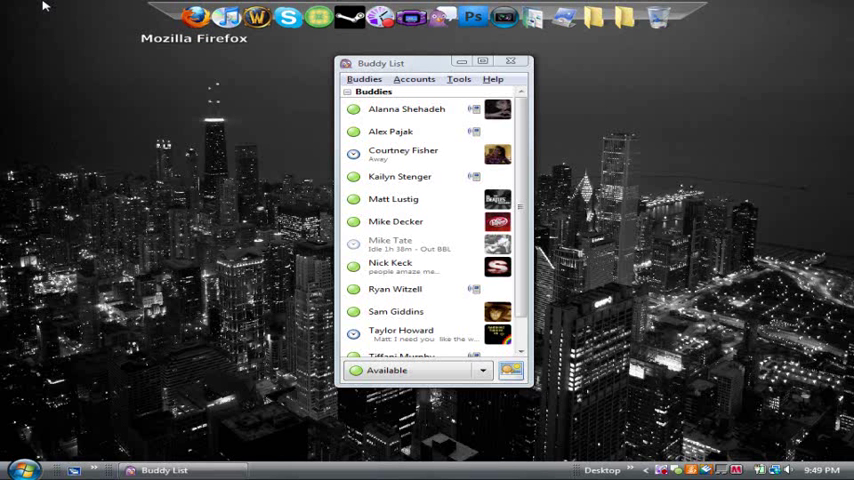
mouse_move(551, 251)
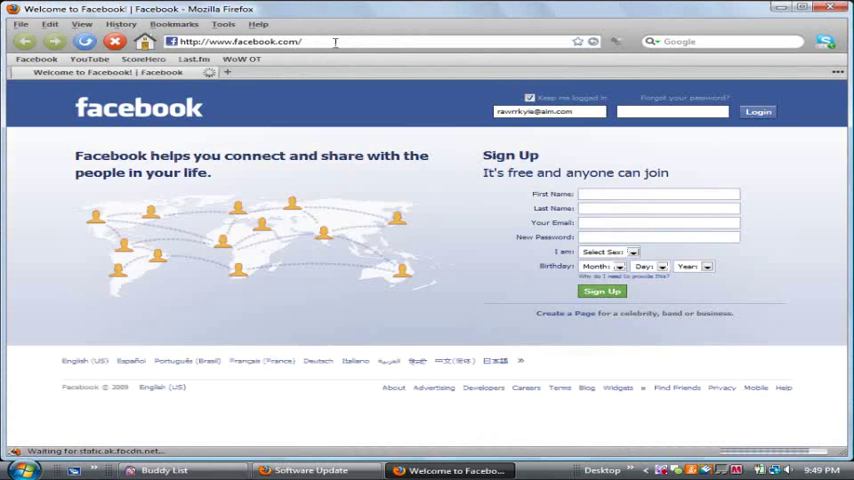
Step: Go to pidgin.im, start the Pidgin for Windows download, cancel saving, and return to the homepage
text(pidgin.im/)
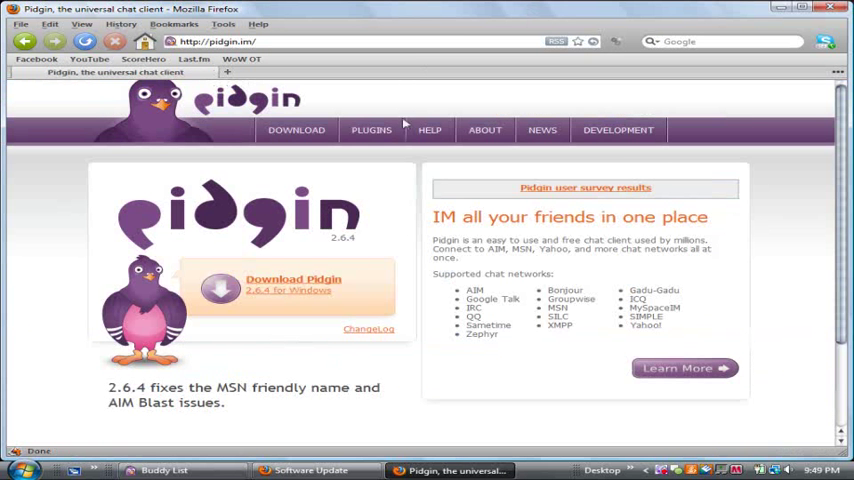
click(293, 285)
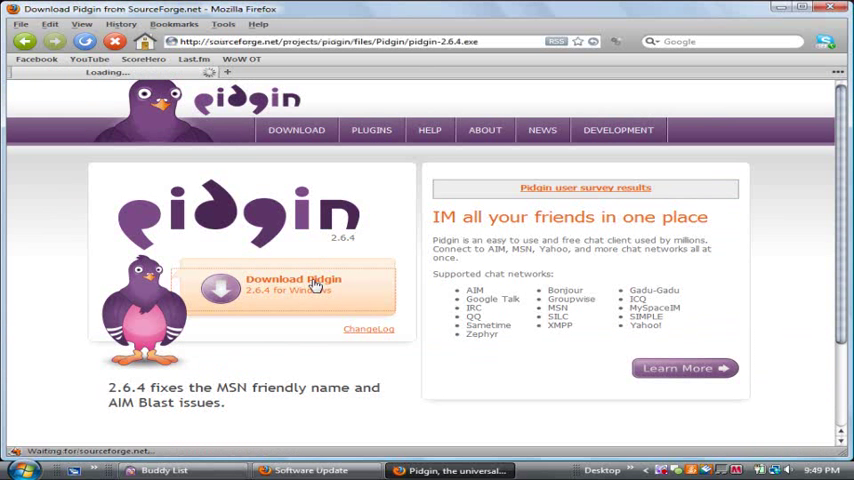
click(293, 284)
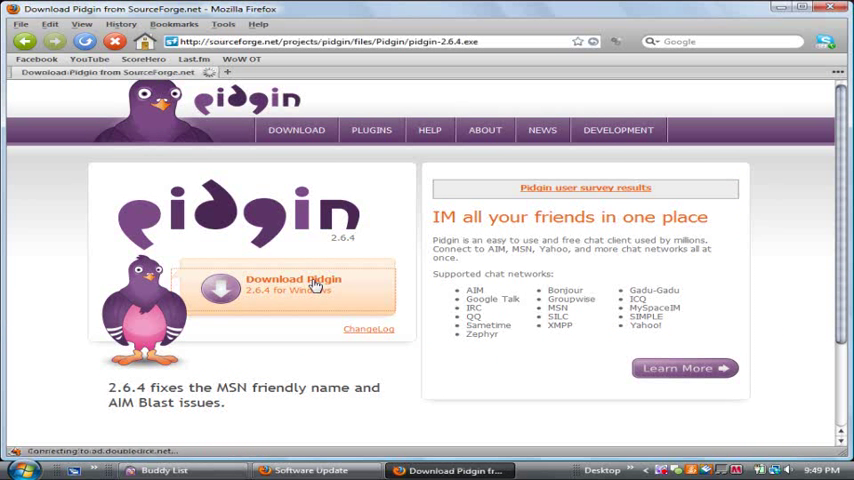
click(294, 285)
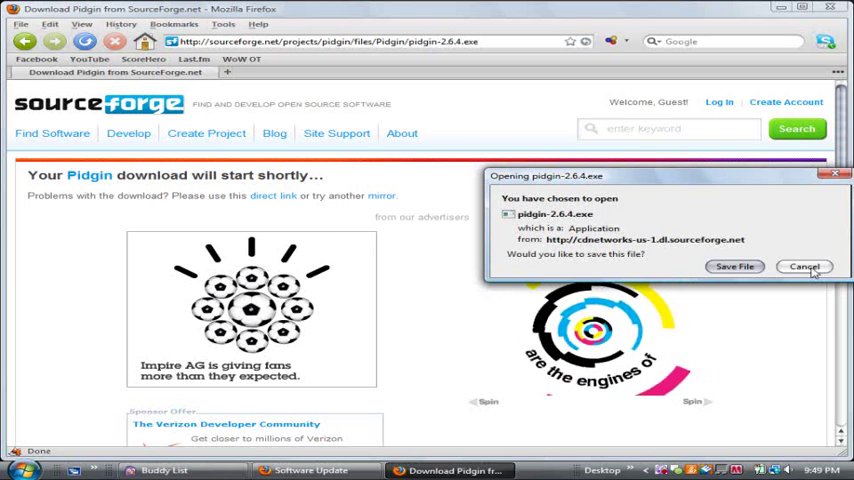
click(805, 266)
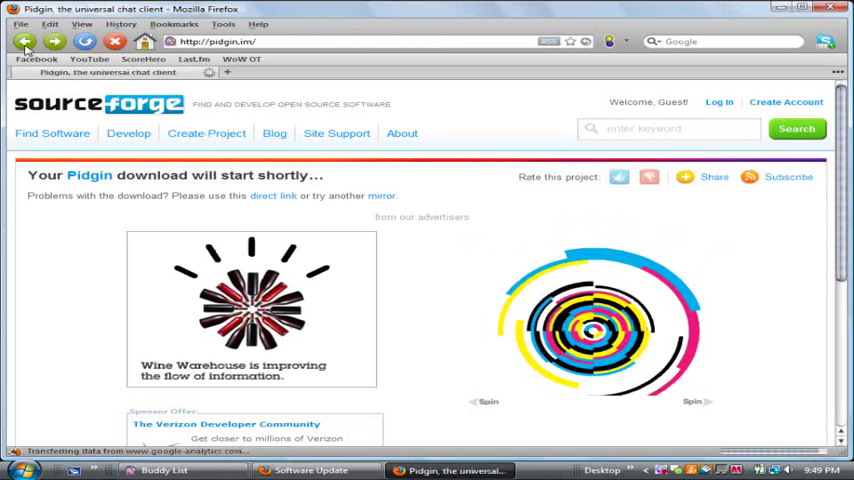
click(25, 41)
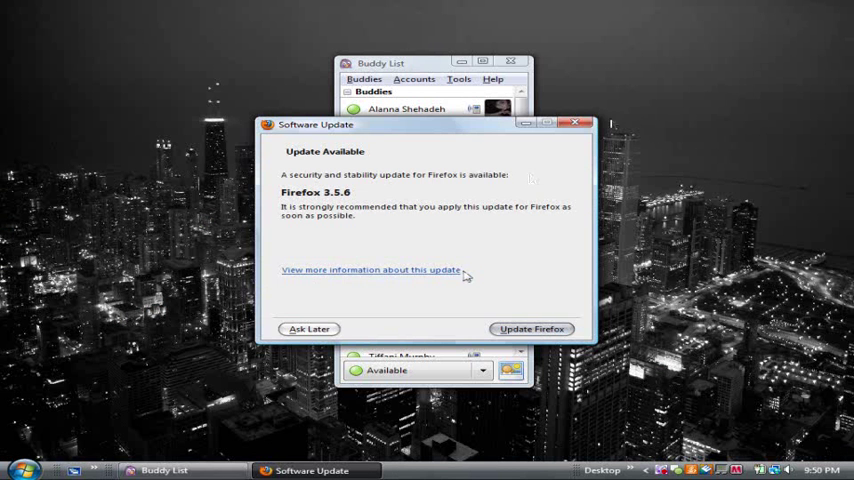
Step: Choose Ask Later on the Firefox 3.5.6 Software Update prompt
click(576, 124)
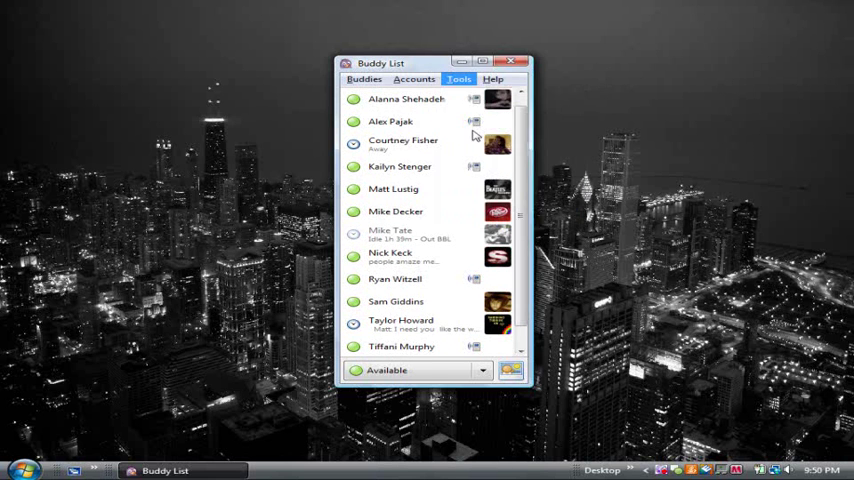
Step: In the Plugins list, toggle Buddy Ticker off and back on, then close the list
click(458, 79)
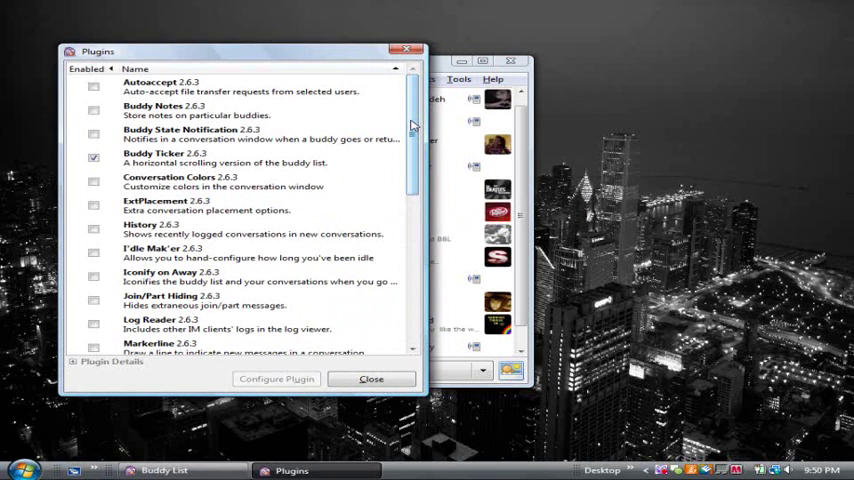
scroll(down, 3)
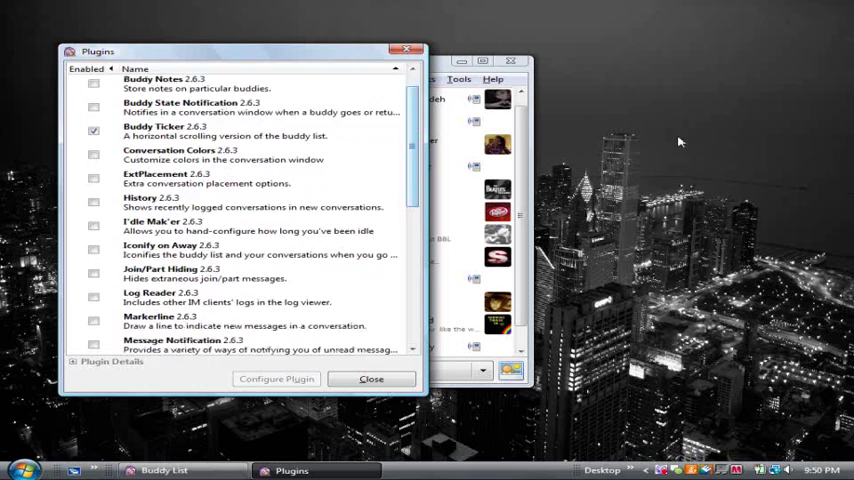
scroll(down, 3)
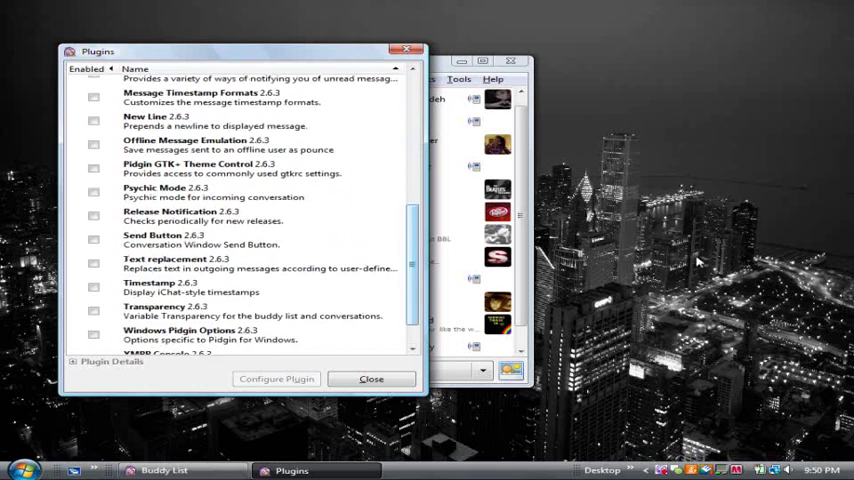
scroll(up, 3)
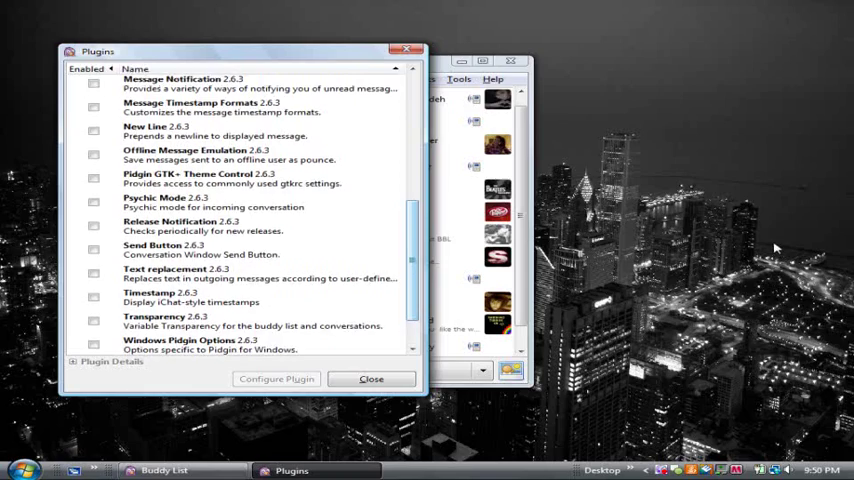
scroll(up, 3)
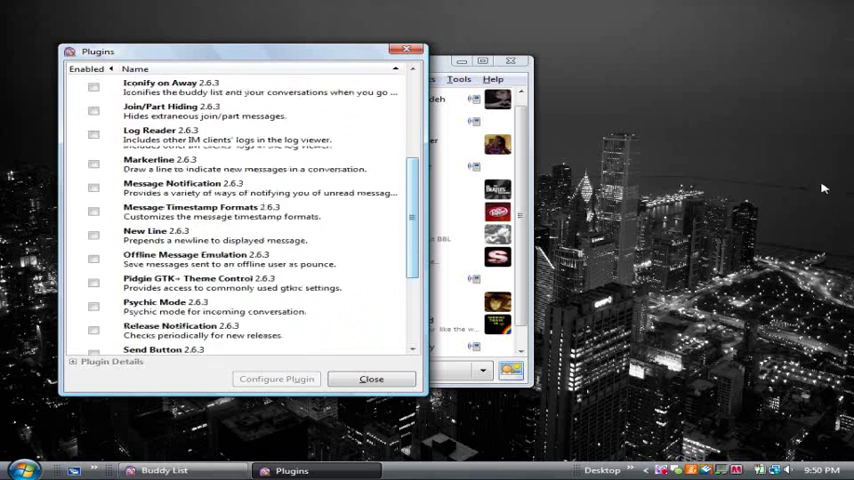
scroll(up, 3)
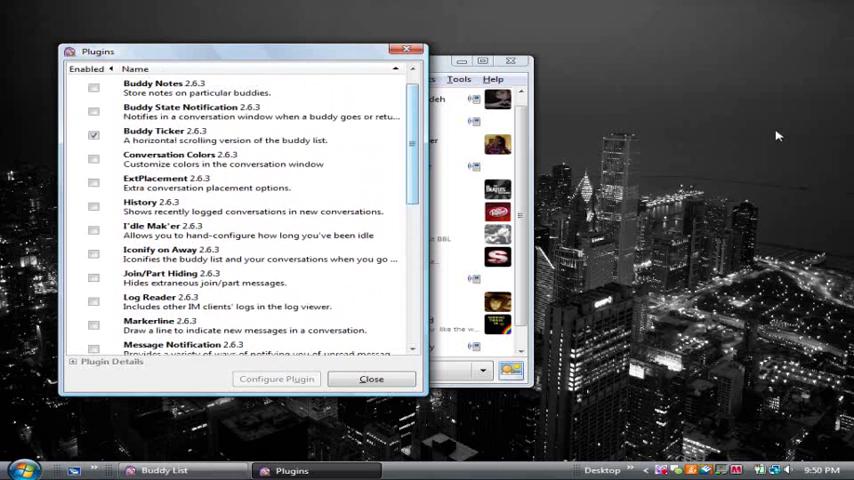
click(94, 135)
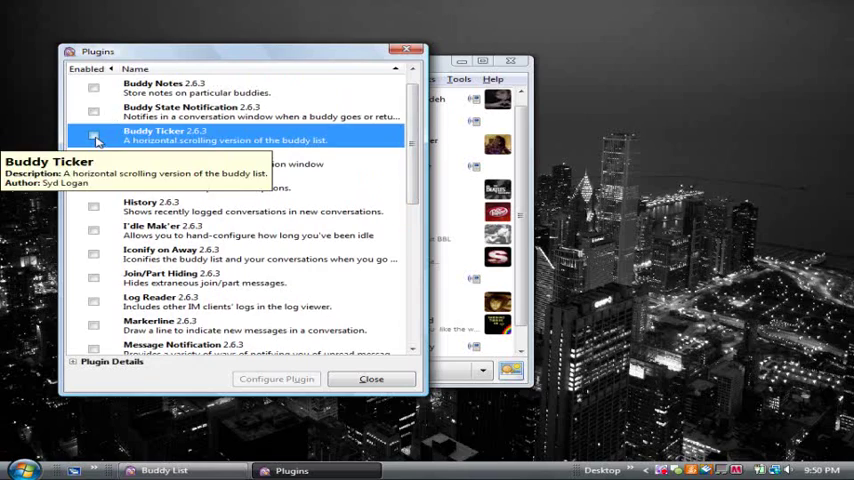
click(94, 136)
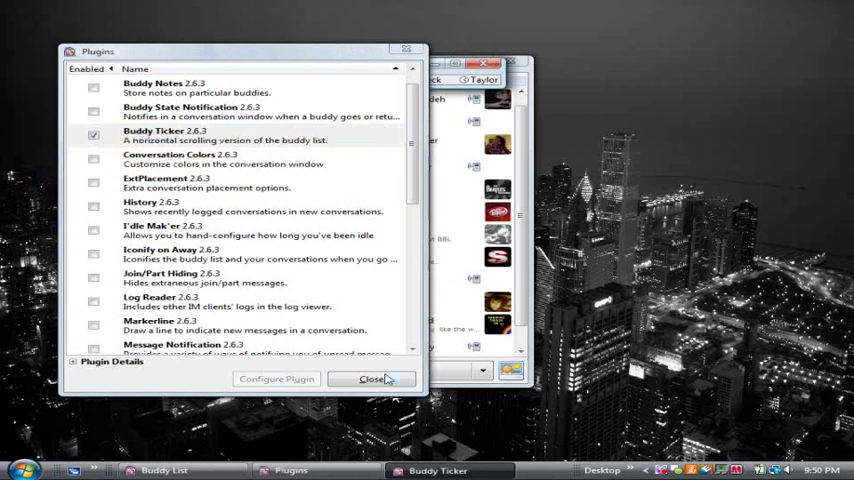
click(372, 378)
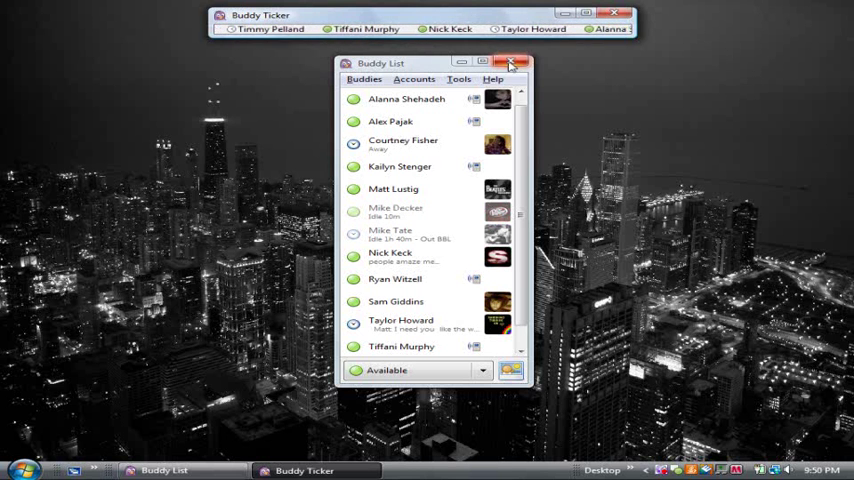
click(519, 62)
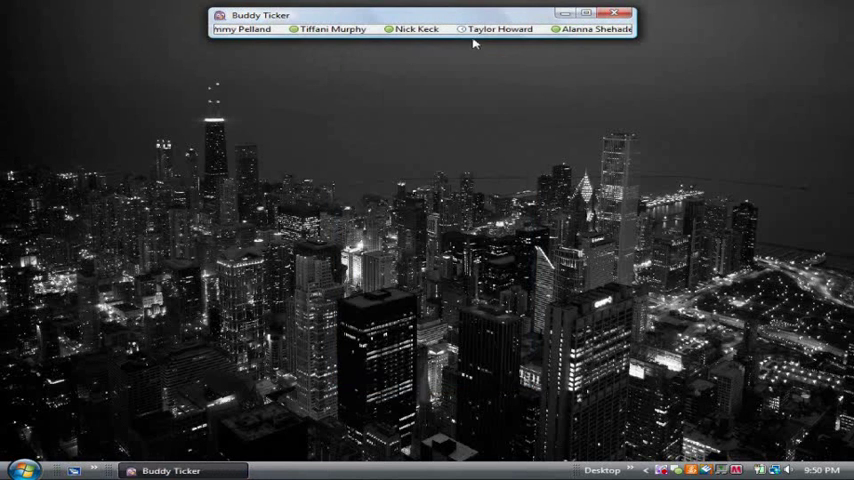
click(20, 470)
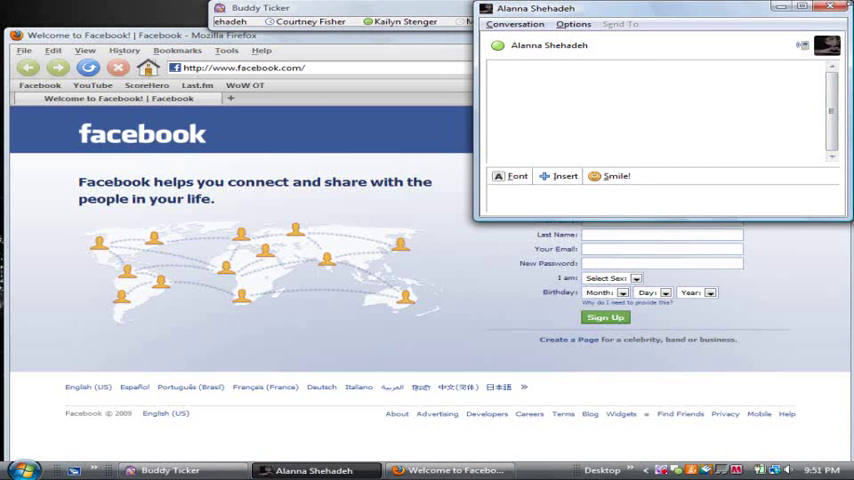
click(831, 8)
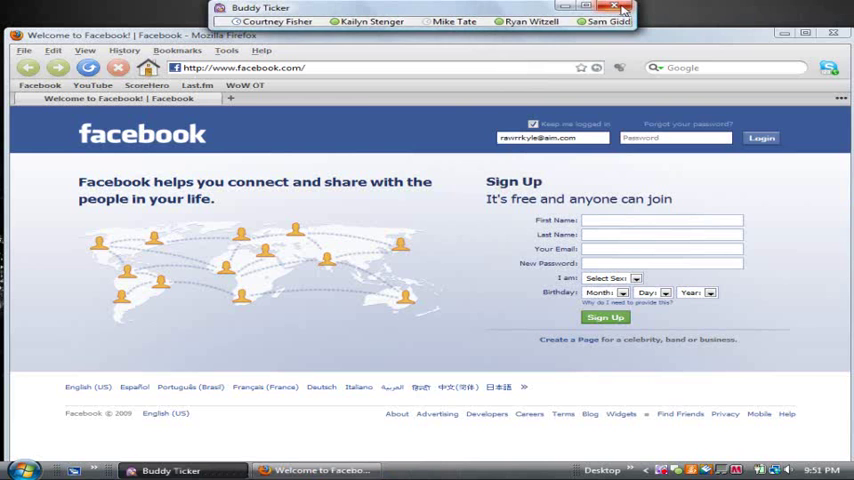
click(621, 8)
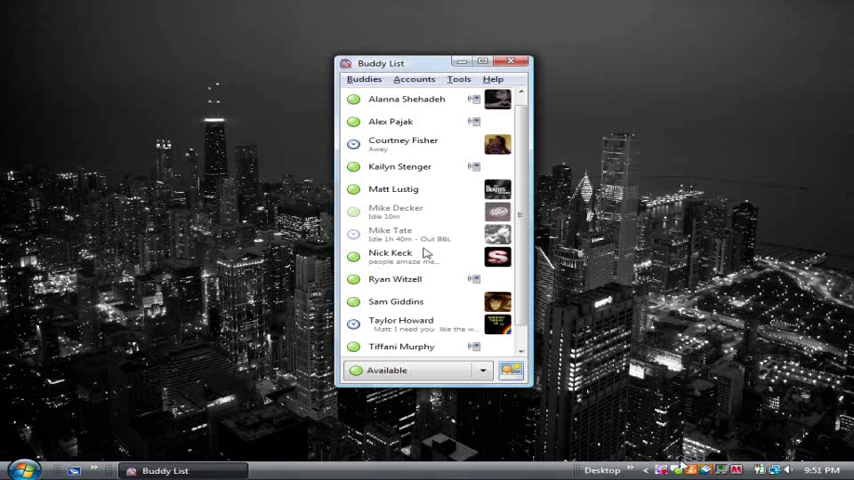
click(414, 79)
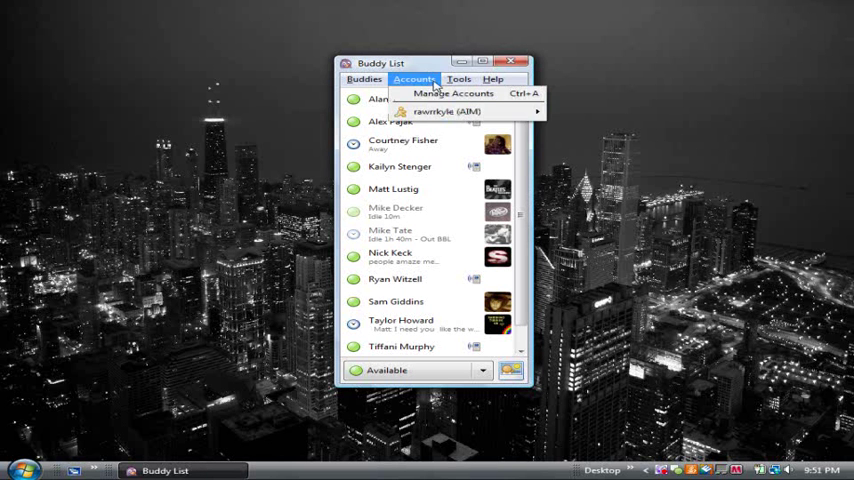
mouse_move(454, 93)
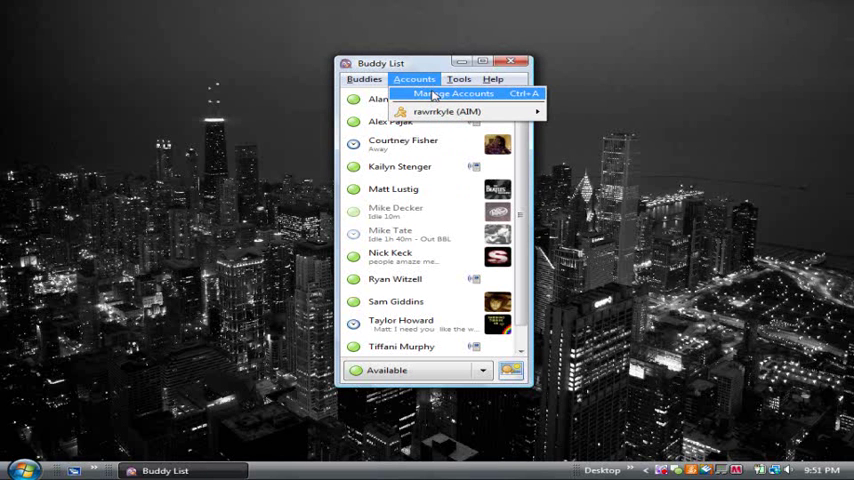
click(452, 93)
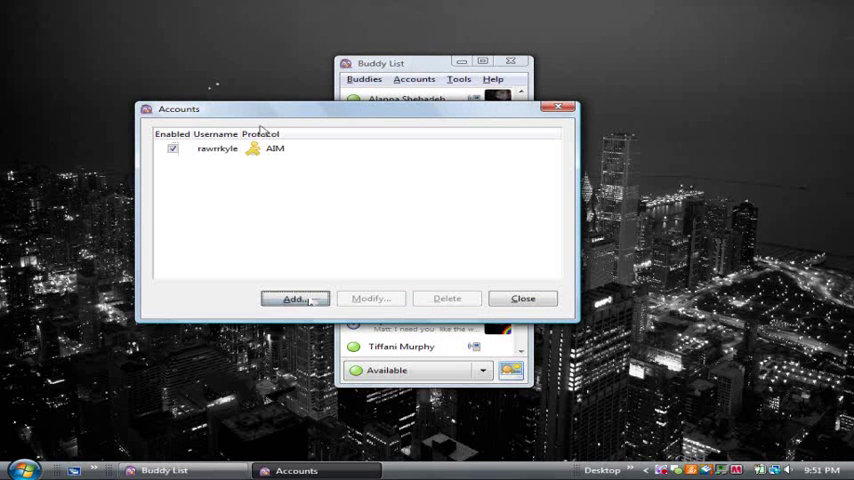
click(294, 298)
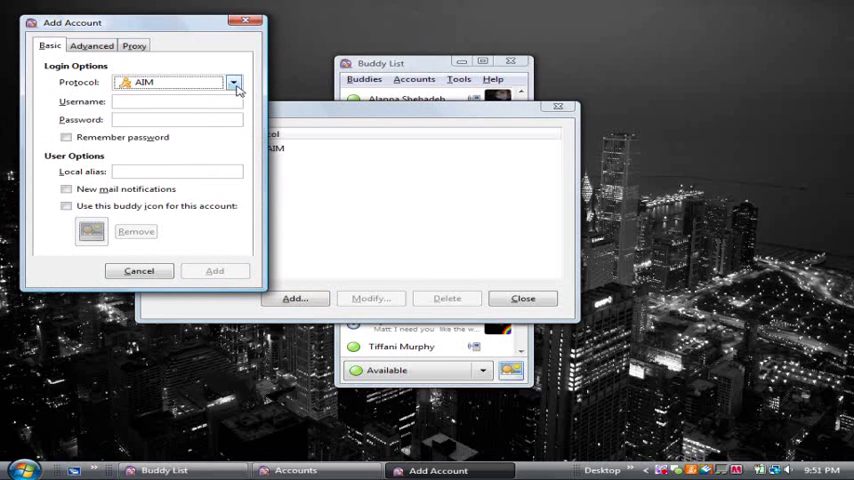
click(234, 82)
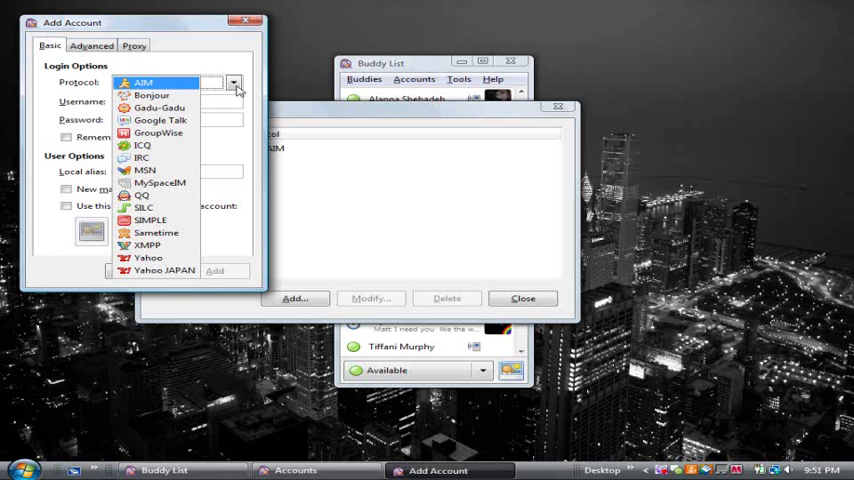
click(143, 82)
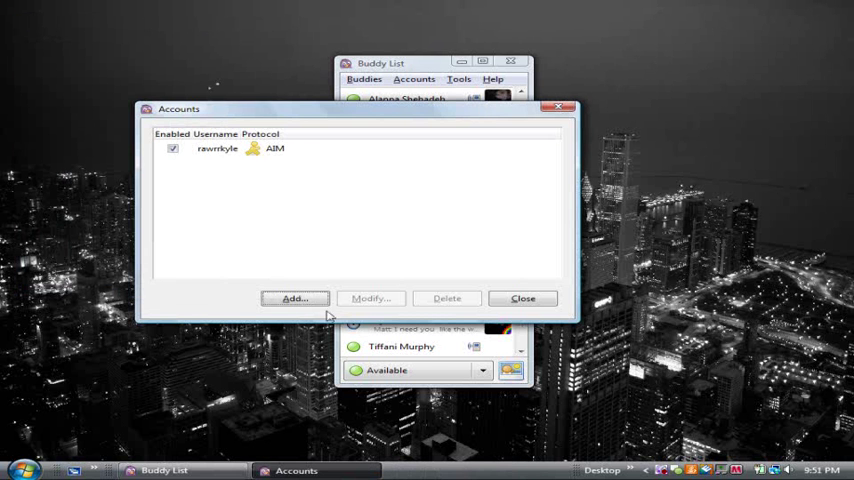
click(523, 298)
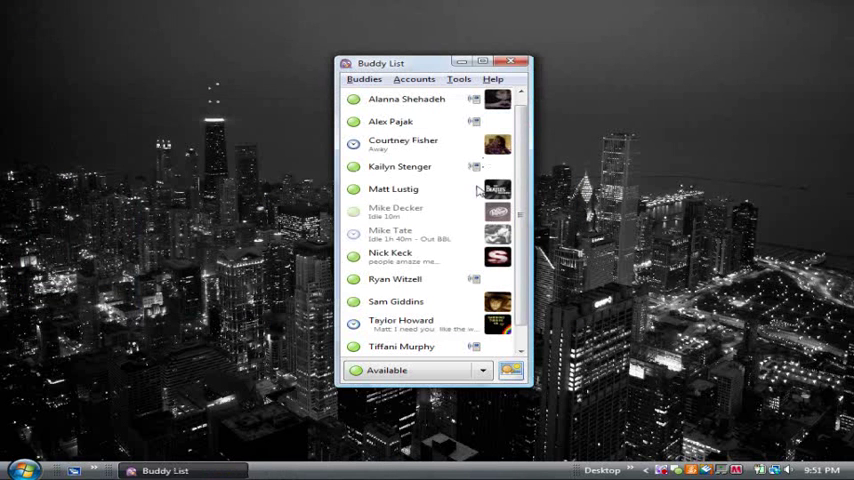
scroll(up, 3)
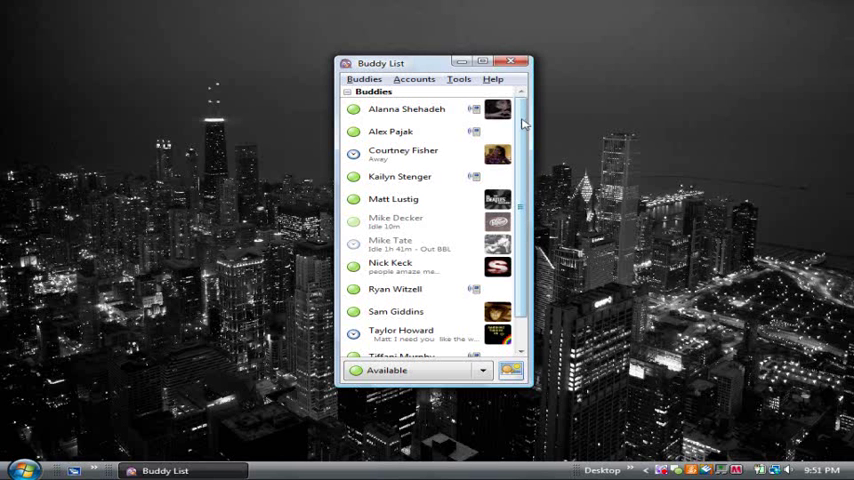
scroll(down, 3)
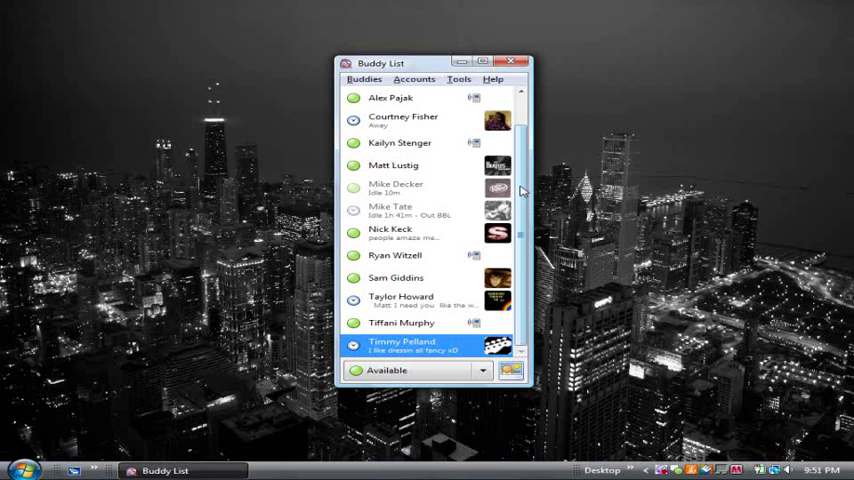
scroll(up, 3)
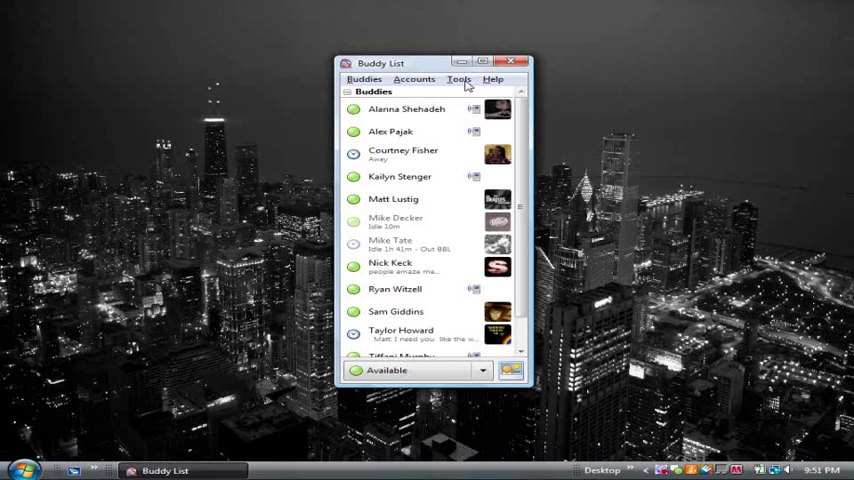
click(459, 79)
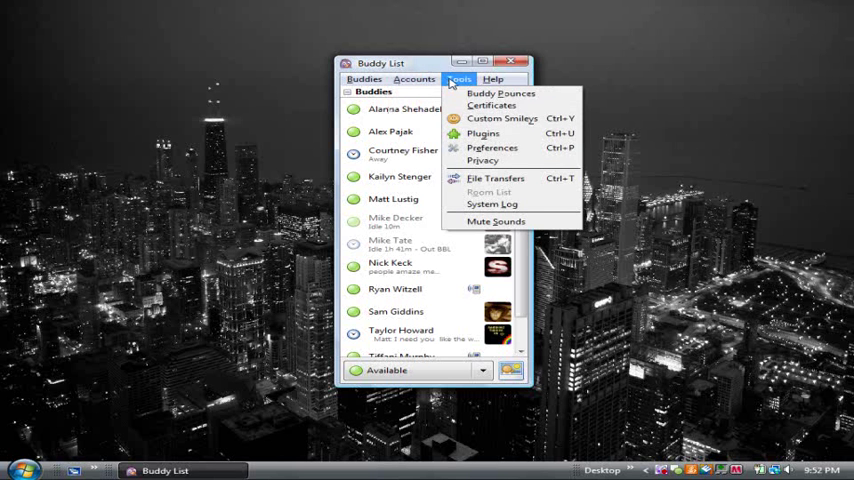
click(459, 79)
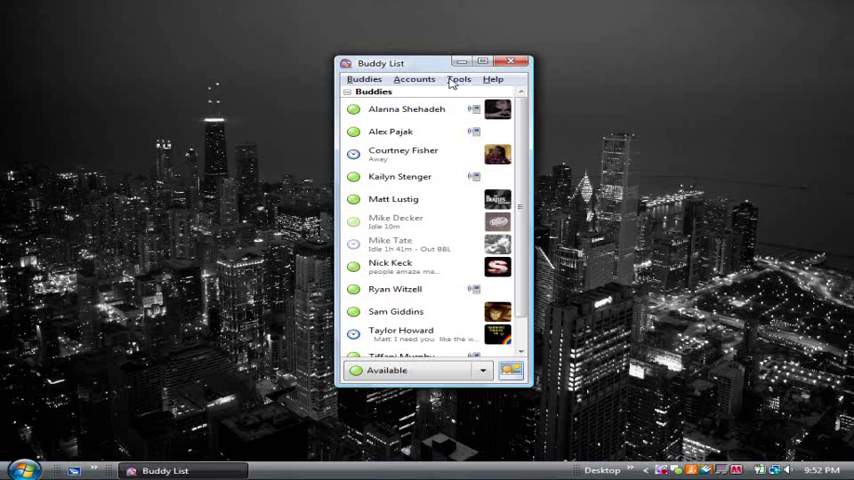
click(459, 79)
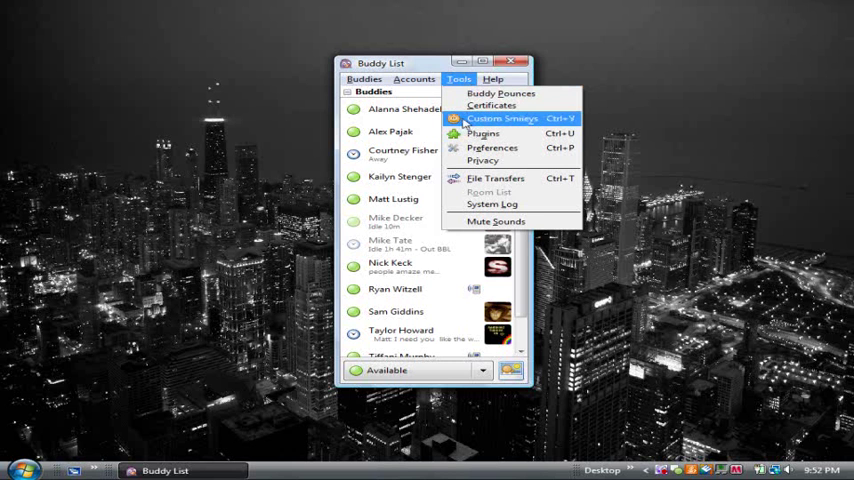
mouse_move(459, 83)
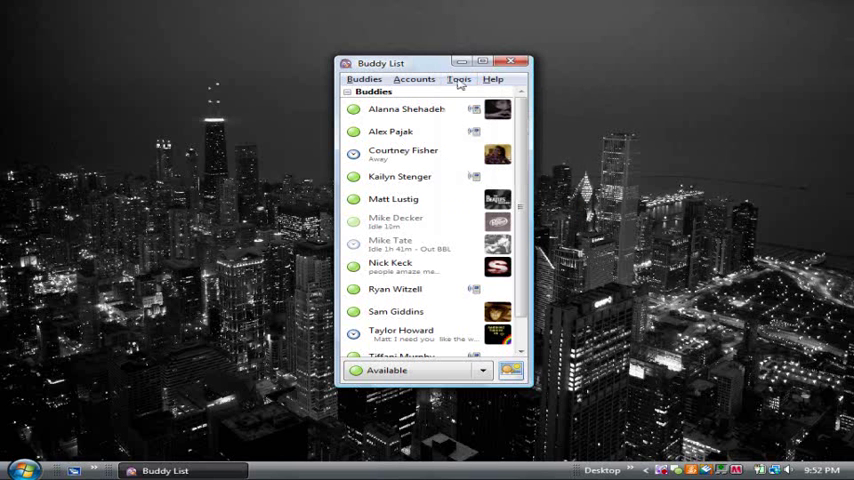
mouse_move(290, 273)
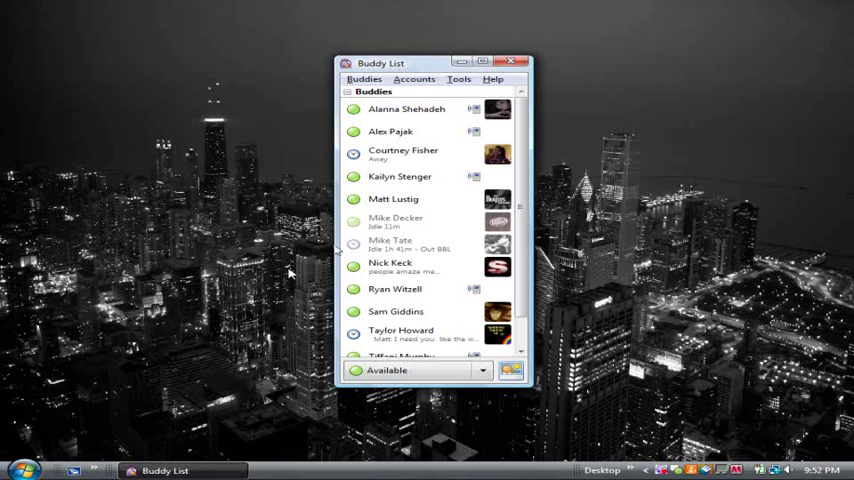
scroll(down, 3)
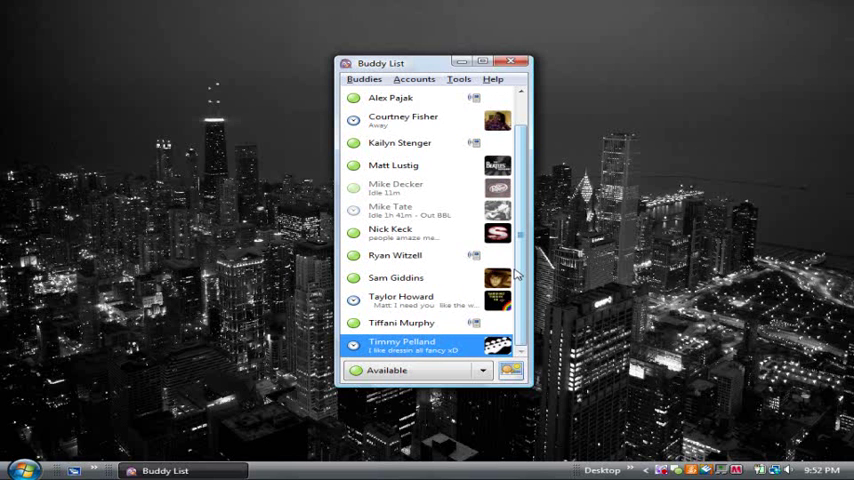
scroll(up, 3)
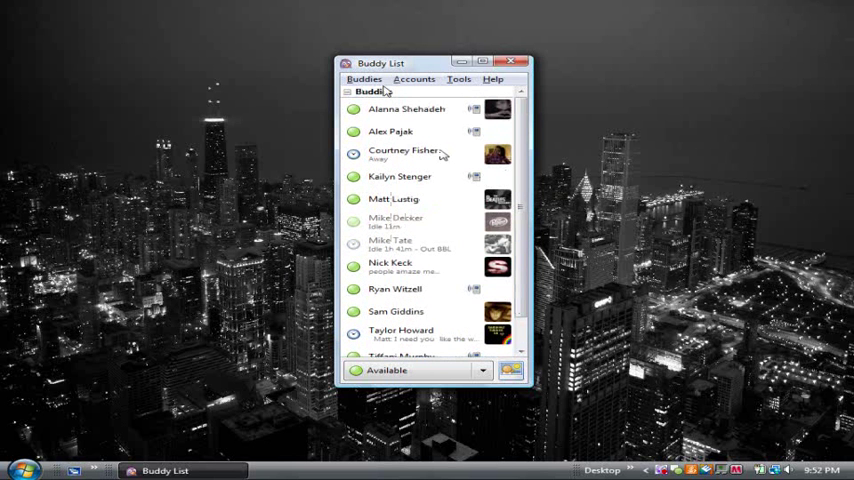
mouse_move(300, 135)
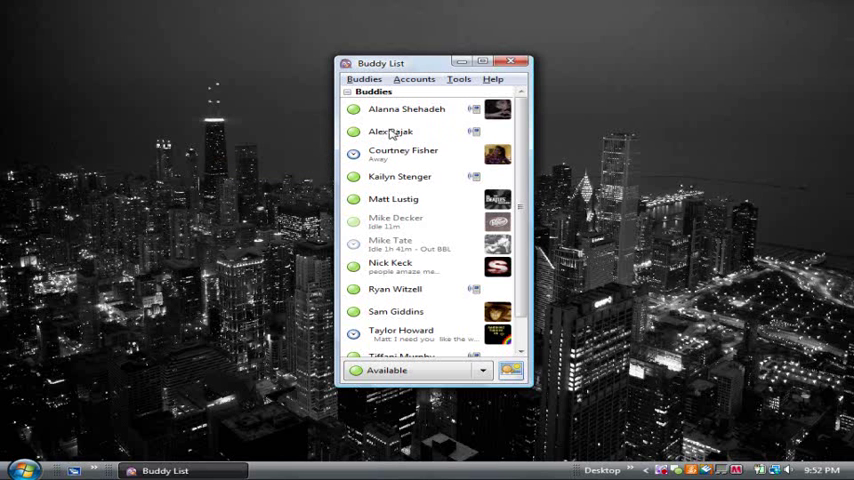
mouse_move(590, 153)
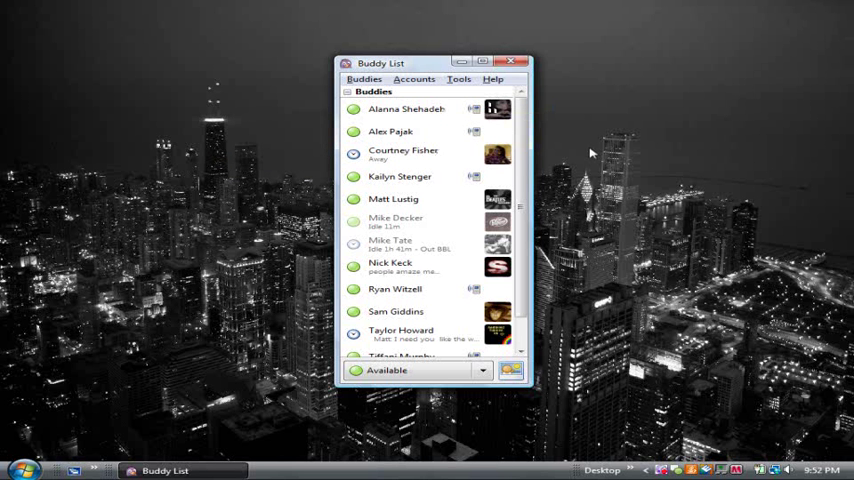